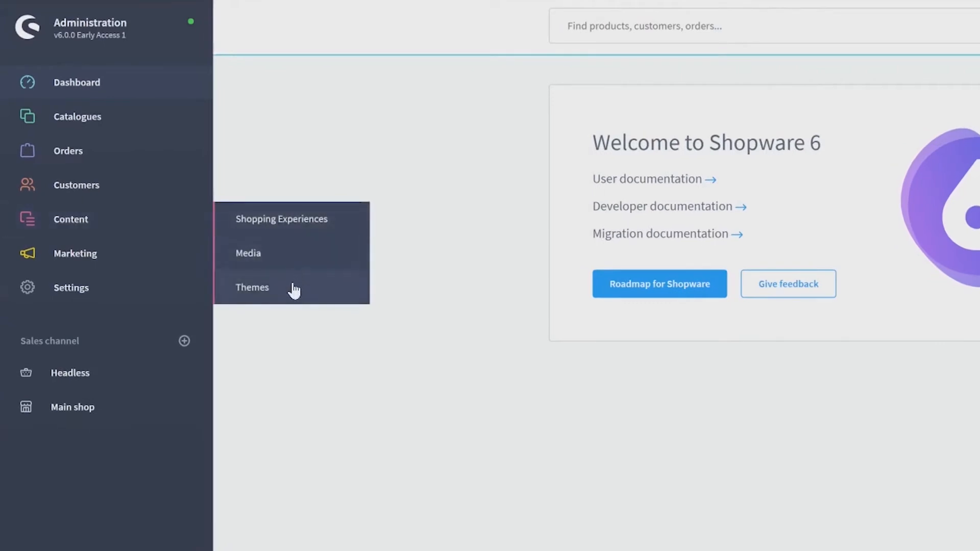
Go to the Themes overview listing the custom and Shopware default themes.
left_click(252, 286)
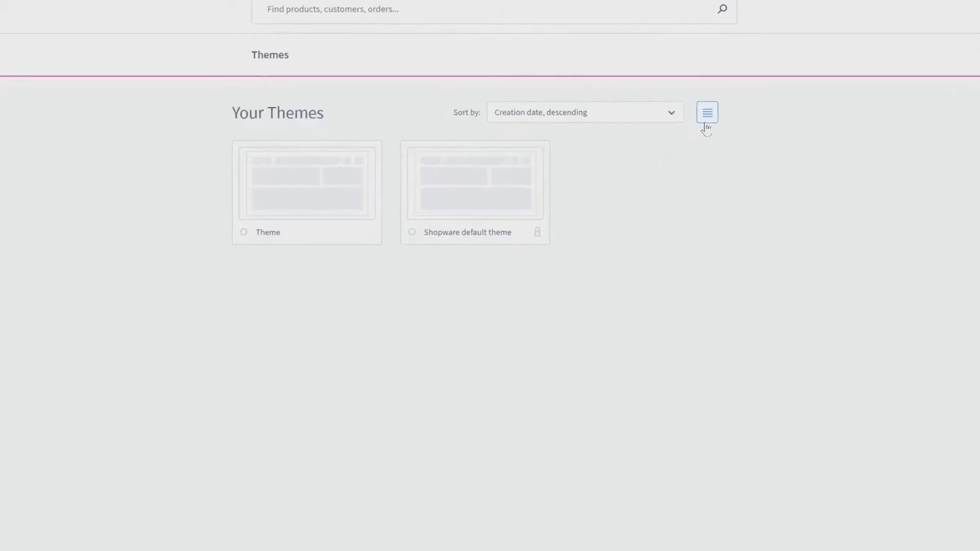
left_click(707, 112)
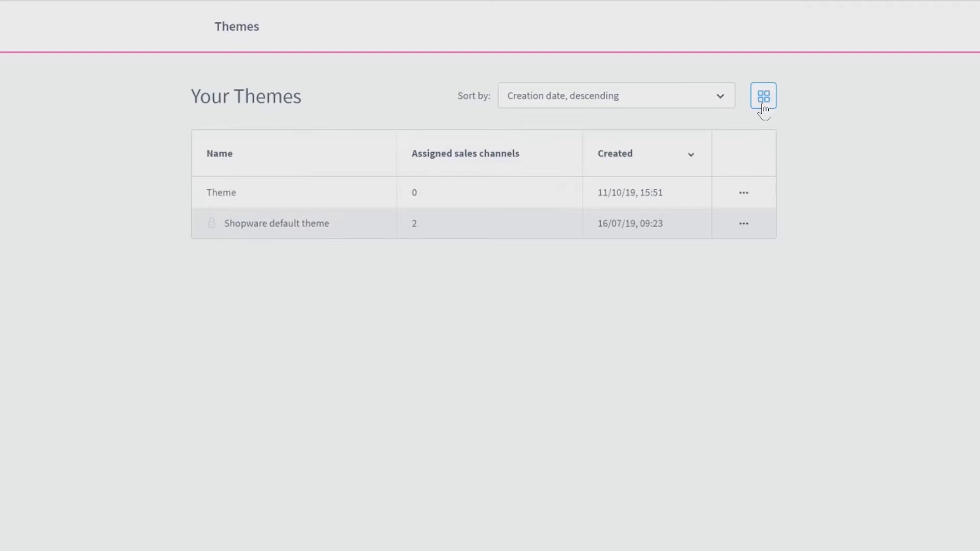
left_click(762, 97)
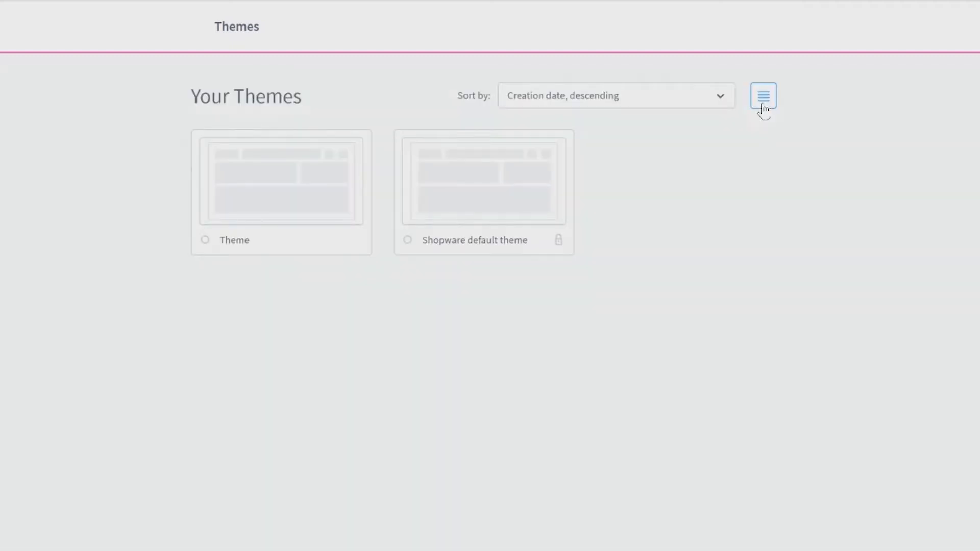
left_click(616, 96)
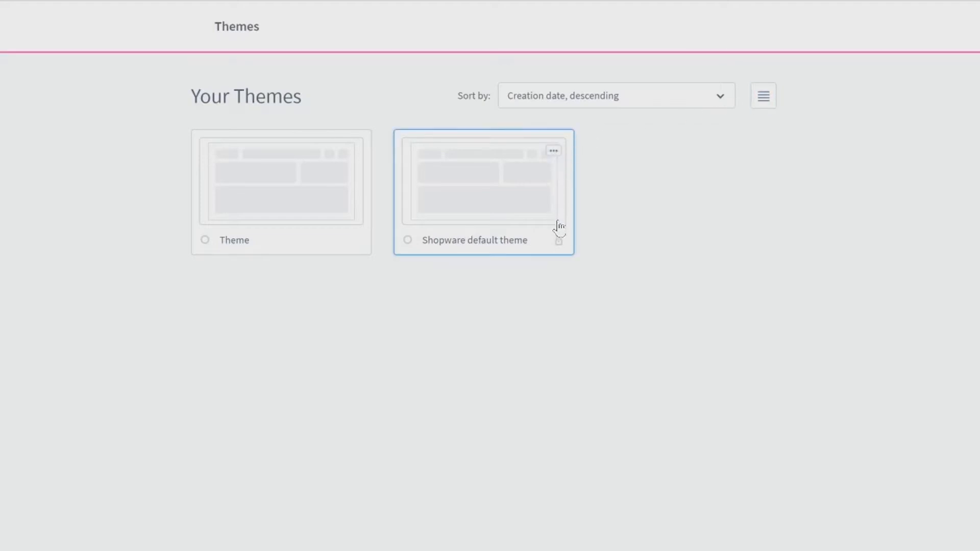
mouse_move(559, 243)
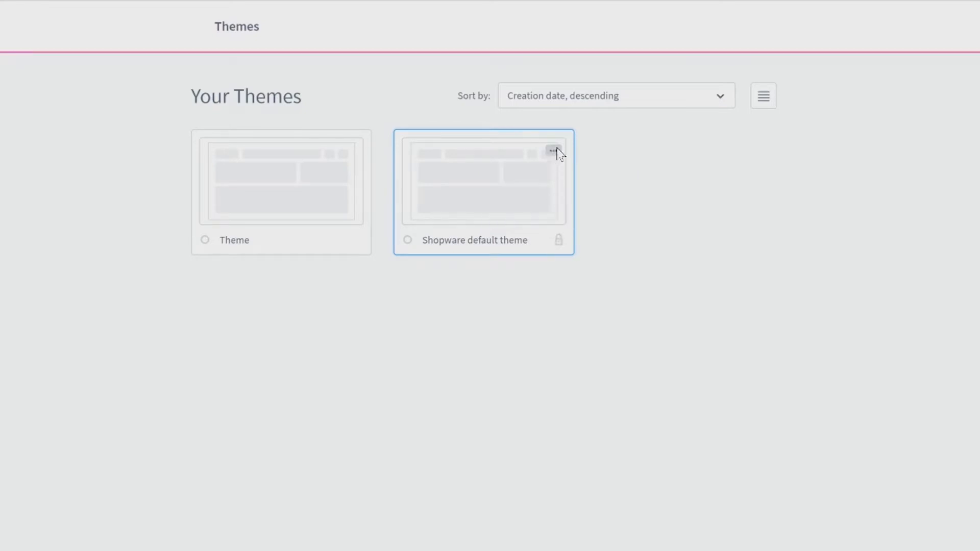
Set the ski lift photo from Category Media as the Shopware default theme's preview image.
left_click(552, 152)
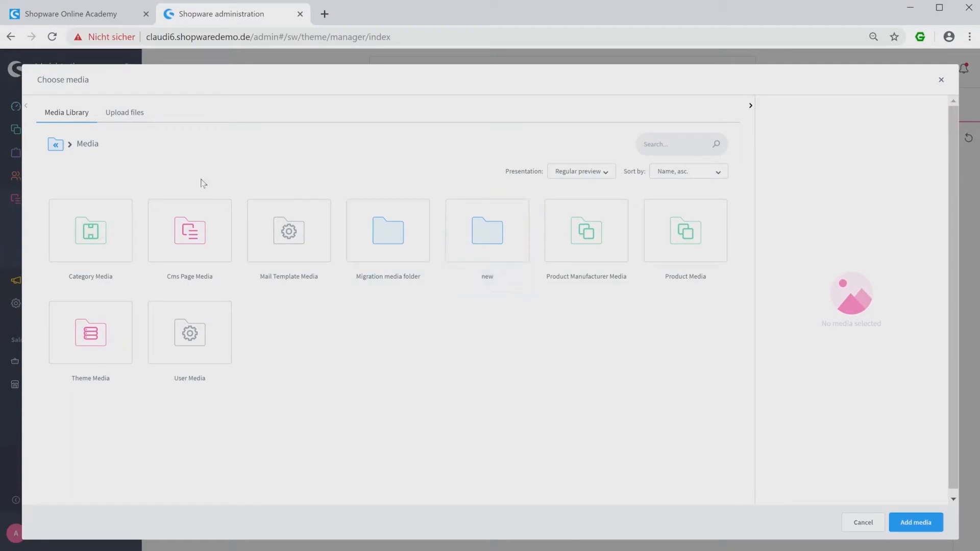
double_click(90, 230)
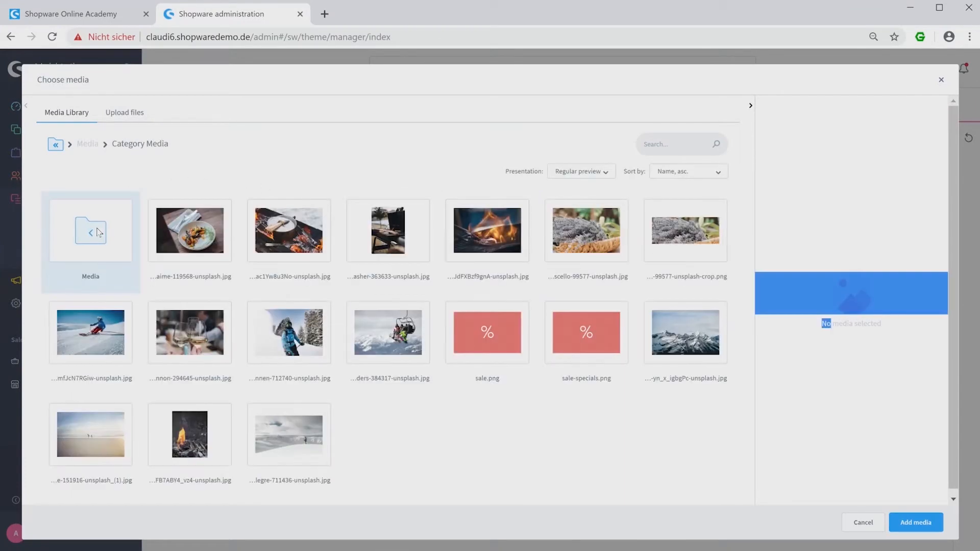
left_click(388, 332)
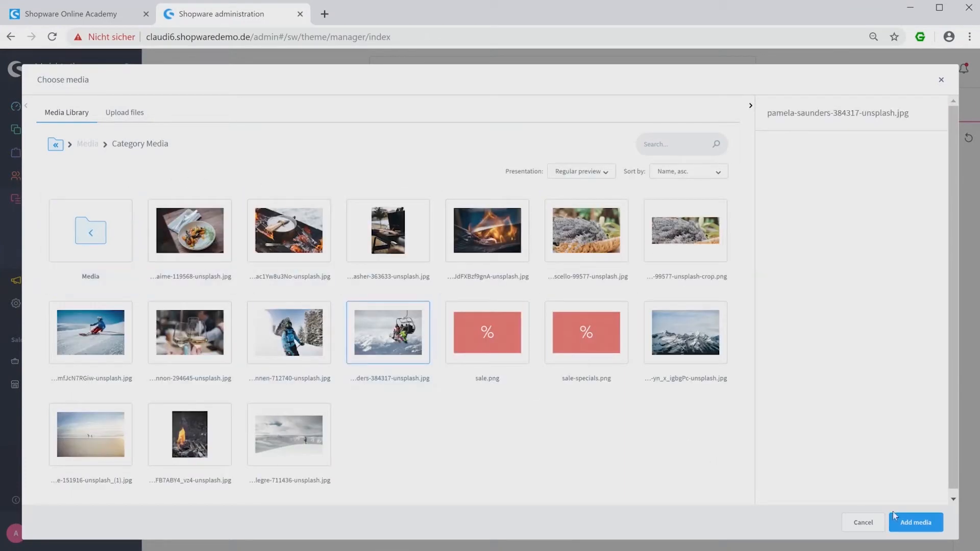
left_click(915, 522)
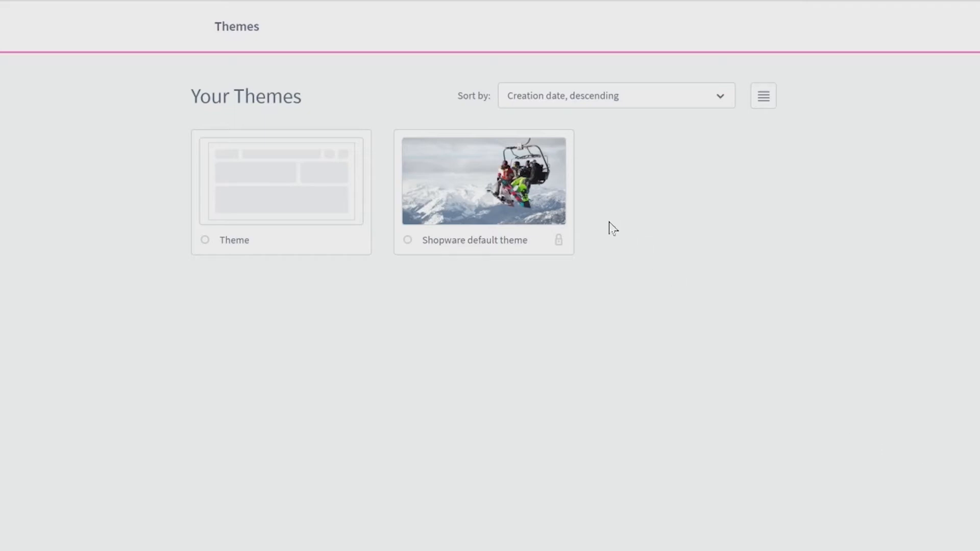
Remove the preview image from the Shopware default theme, restoring its placeholder.
left_click(552, 151)
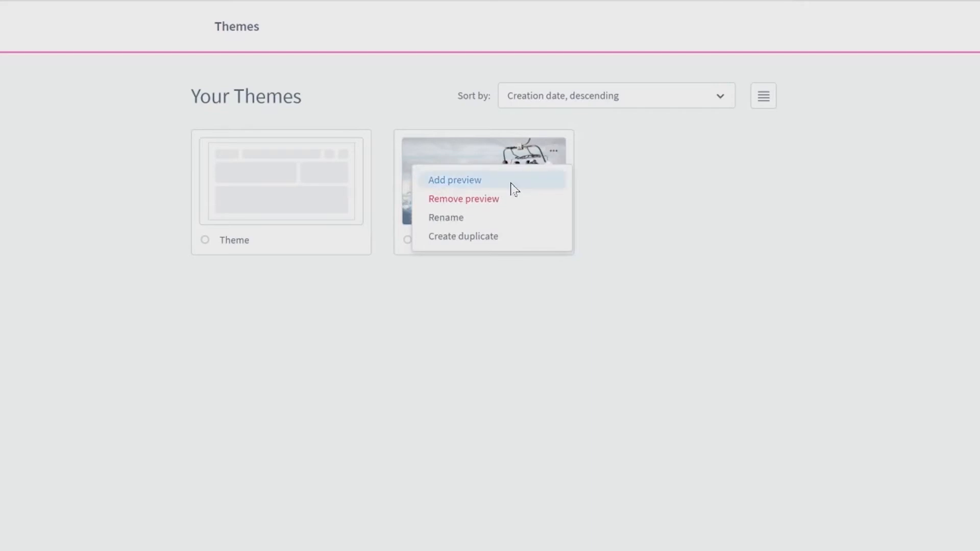
left_click(464, 199)
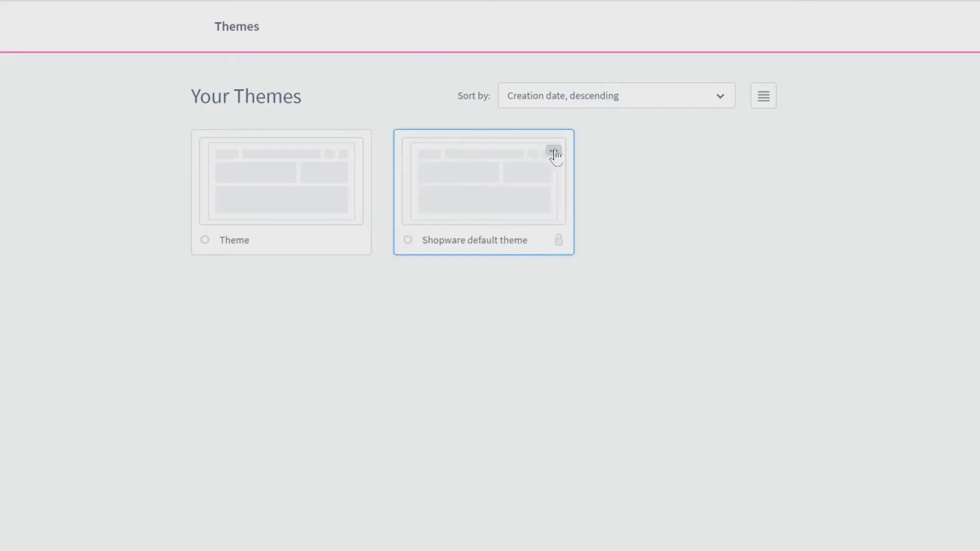
left_click(553, 152)
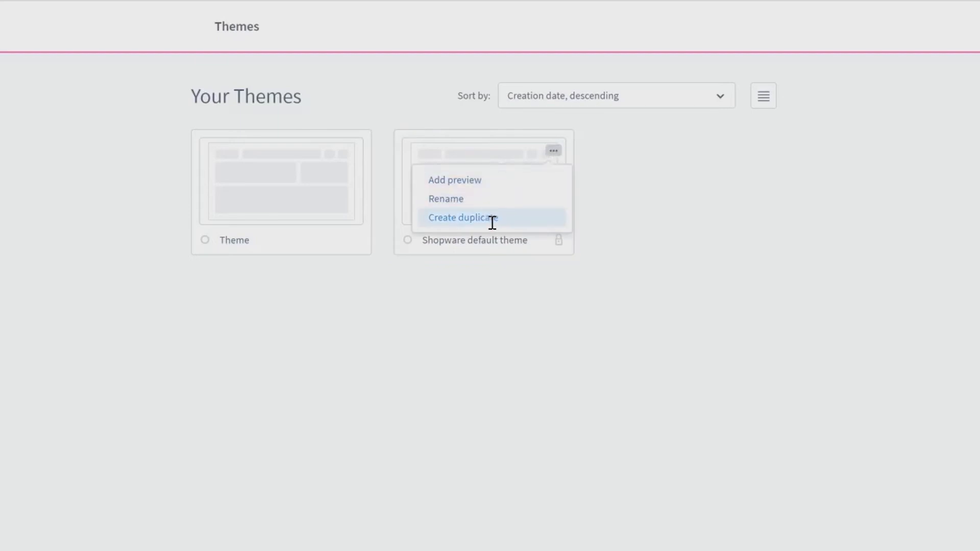
Duplicate the Shopware default theme as a new theme named 'new'.
left_click(462, 218)
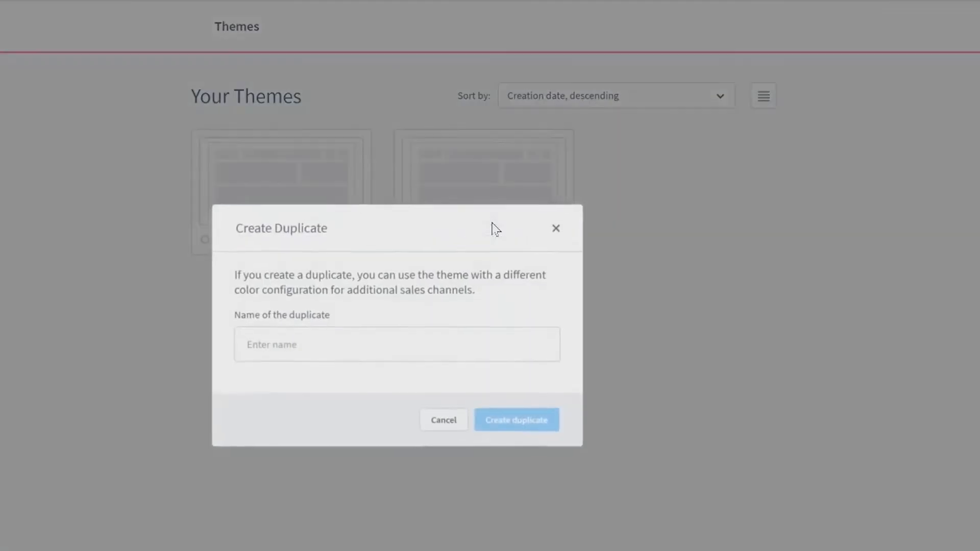
type("new")
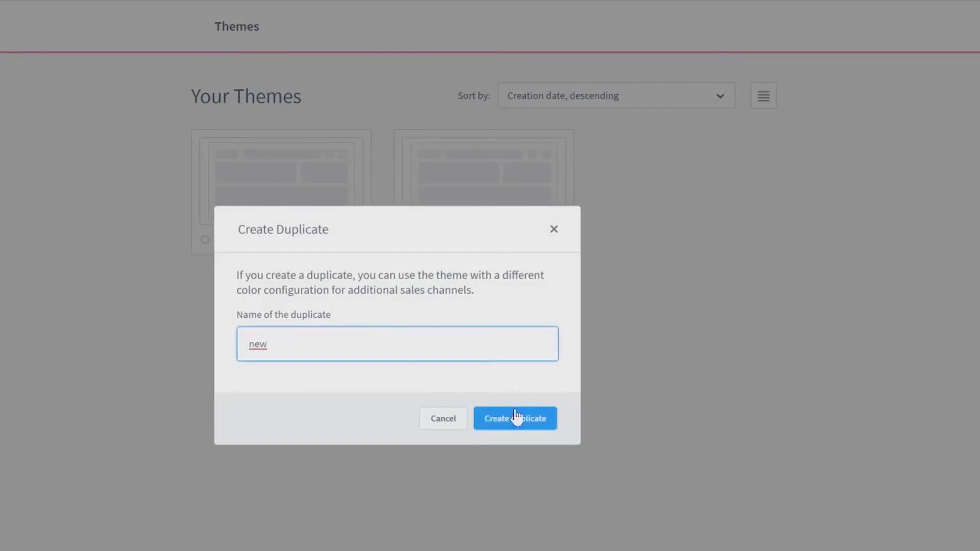
left_click(515, 418)
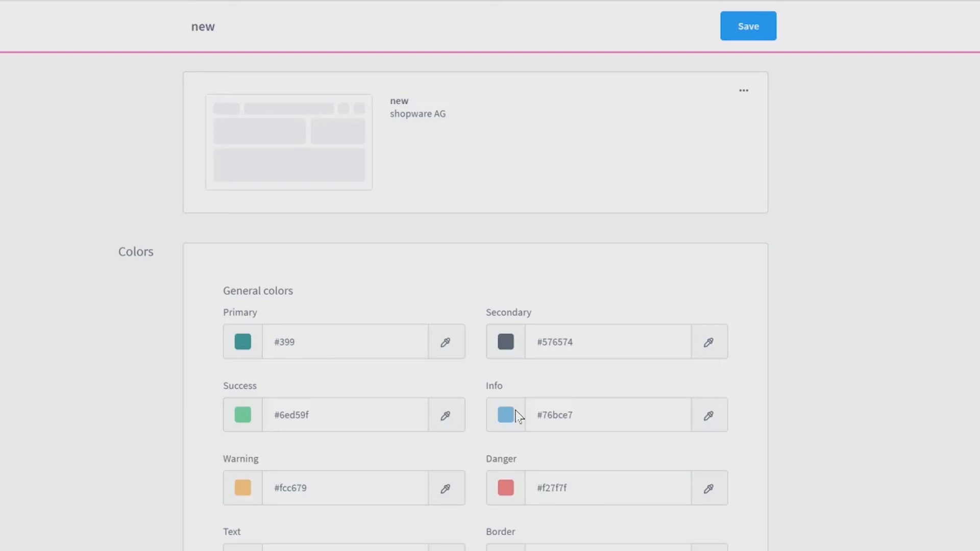
mouse_move(518, 417)
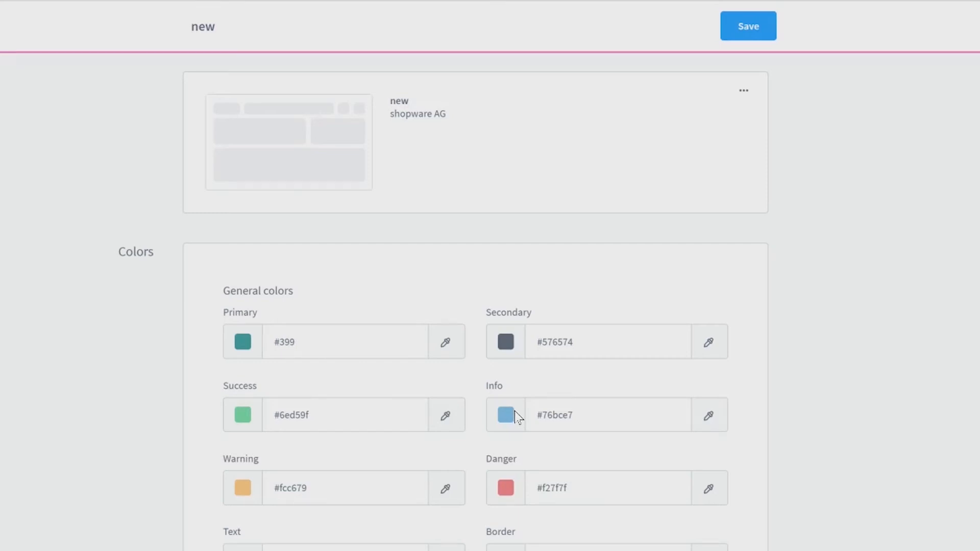
scroll("down", 3)
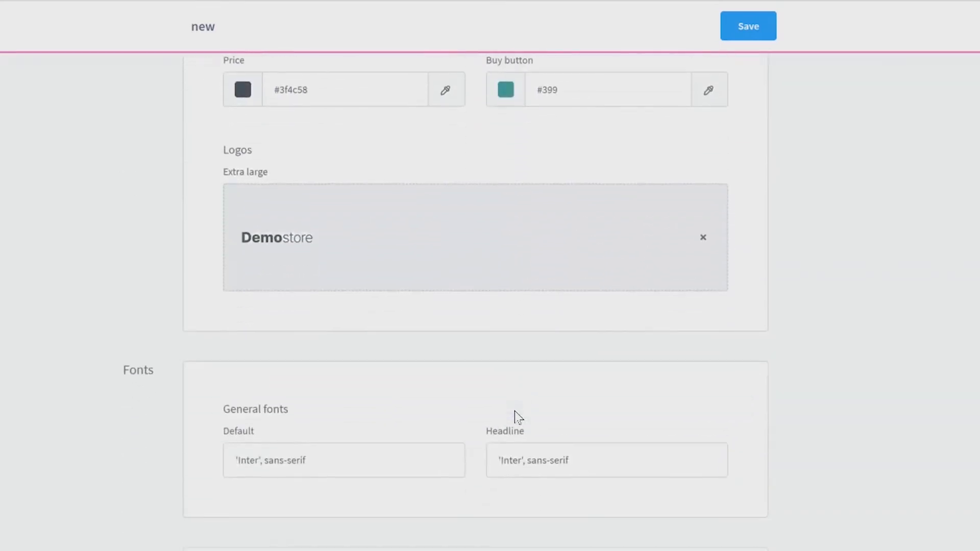
mouse_move(505, 435)
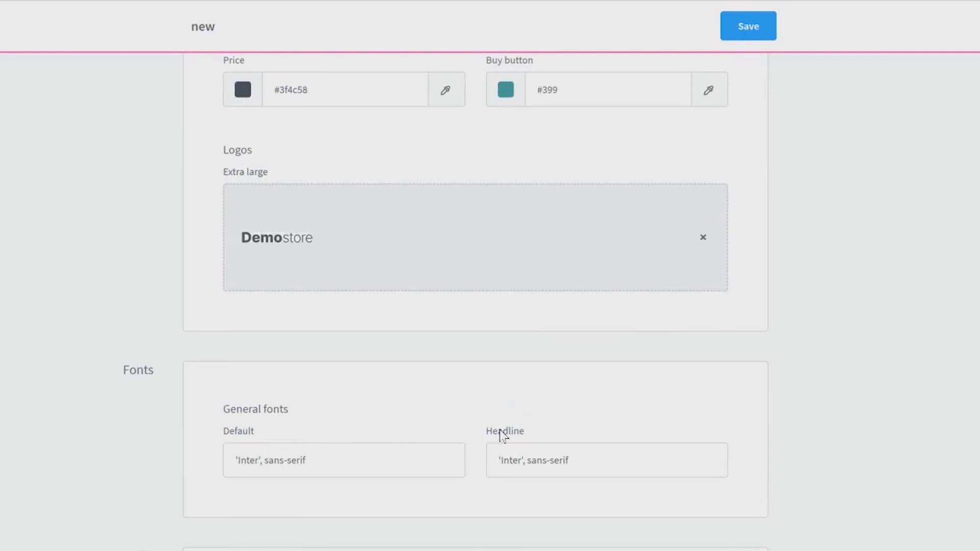
scroll("down", 3)
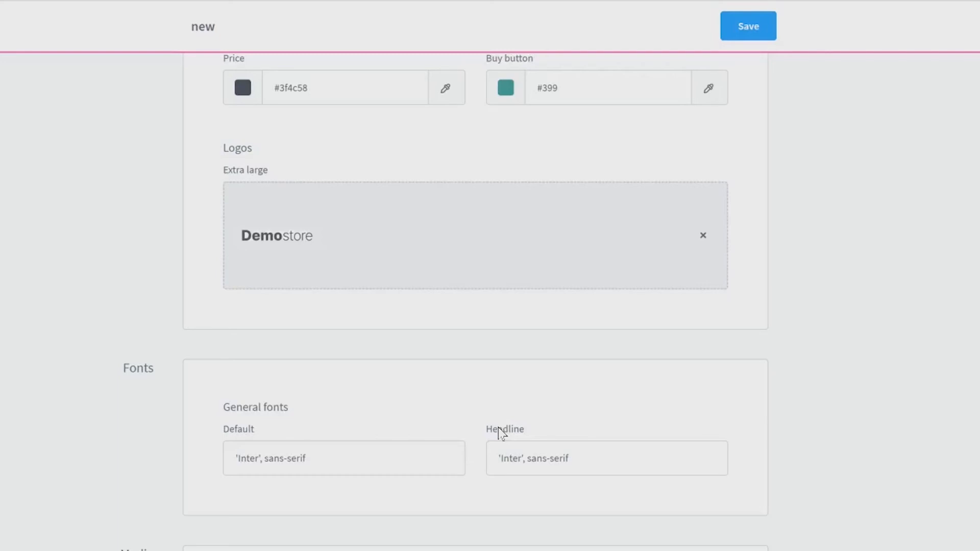
scroll("down", 3)
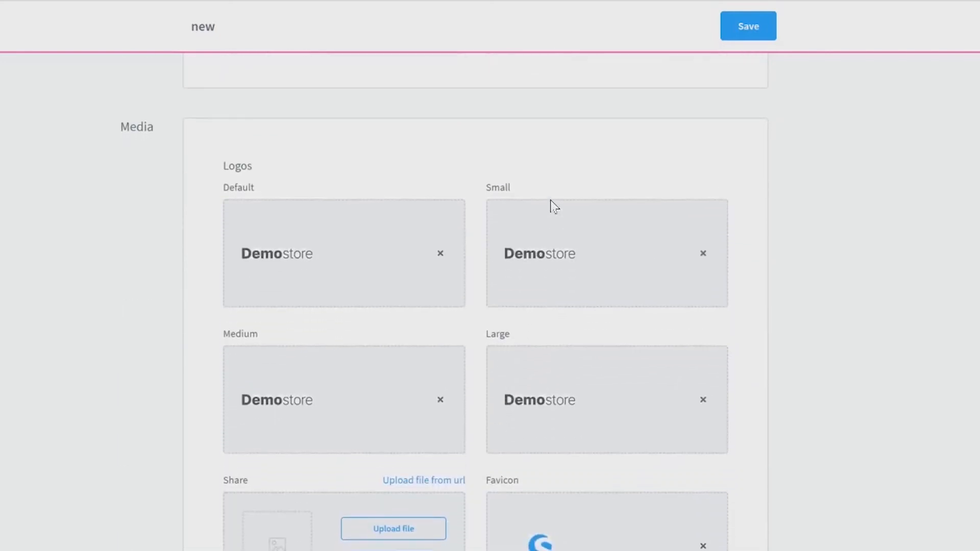
mouse_move(608, 362)
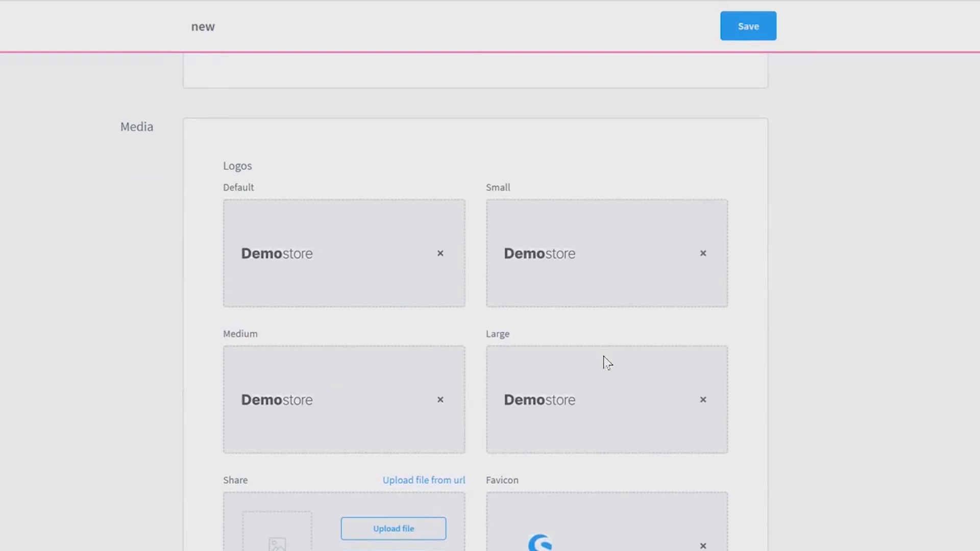
scroll("down", 3)
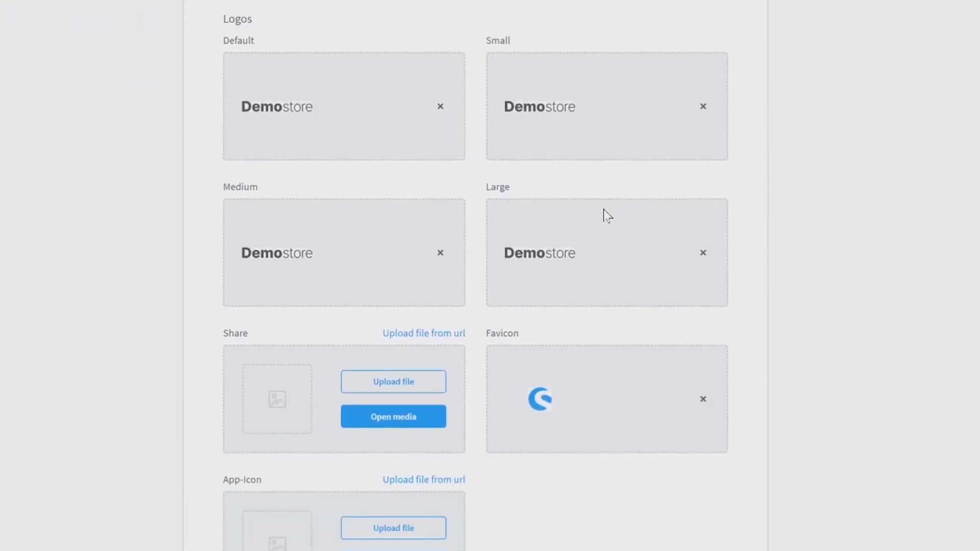
mouse_move(318, 392)
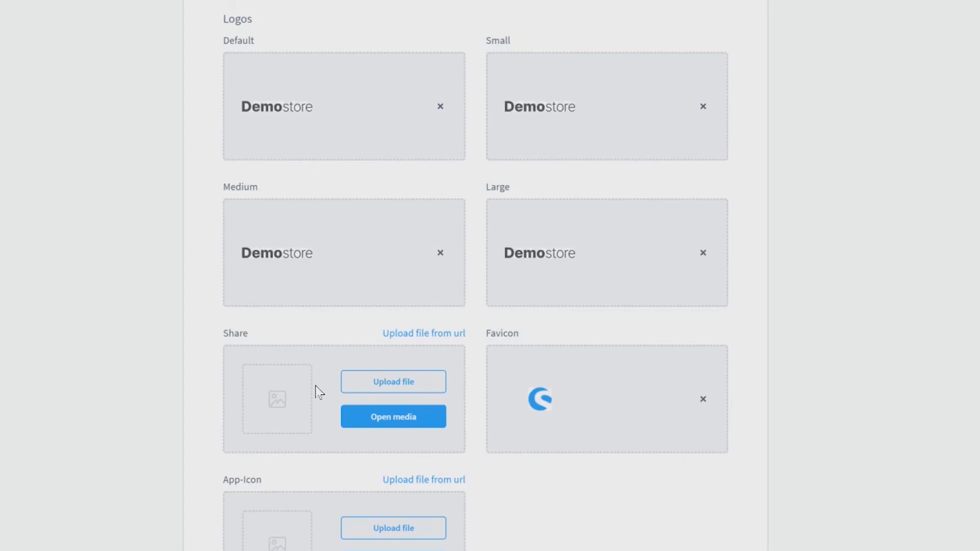
mouse_move(262, 502)
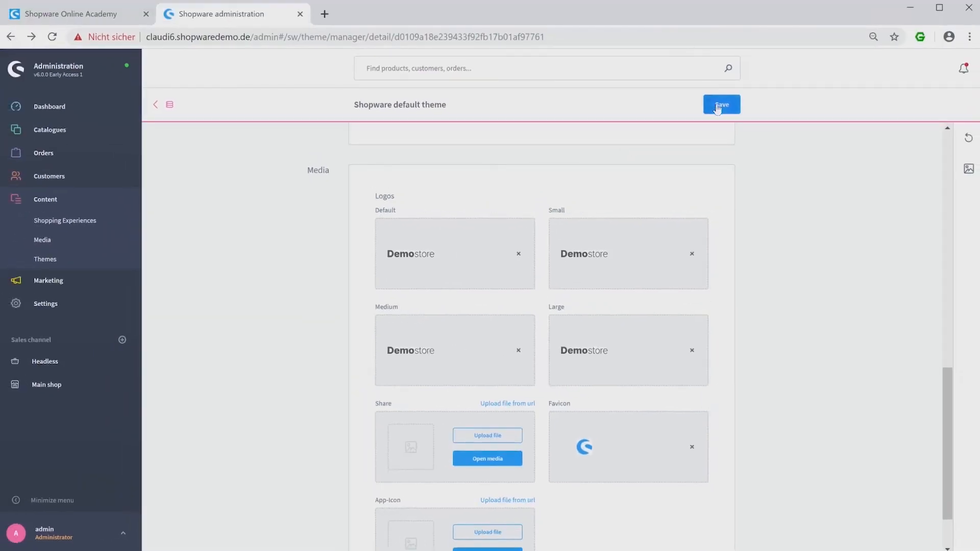
Save the theme configuration and confirm the Save theme dialog.
left_click(722, 104)
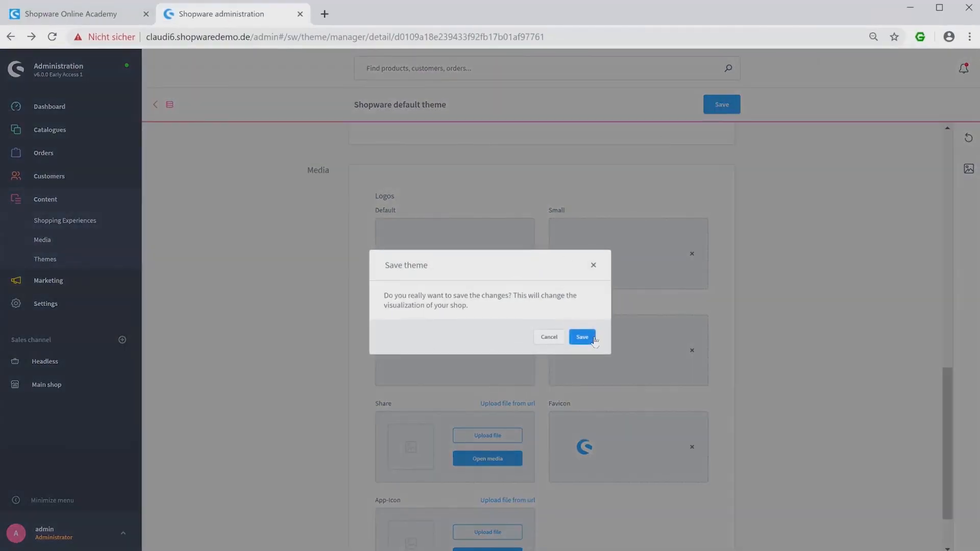
left_click(581, 337)
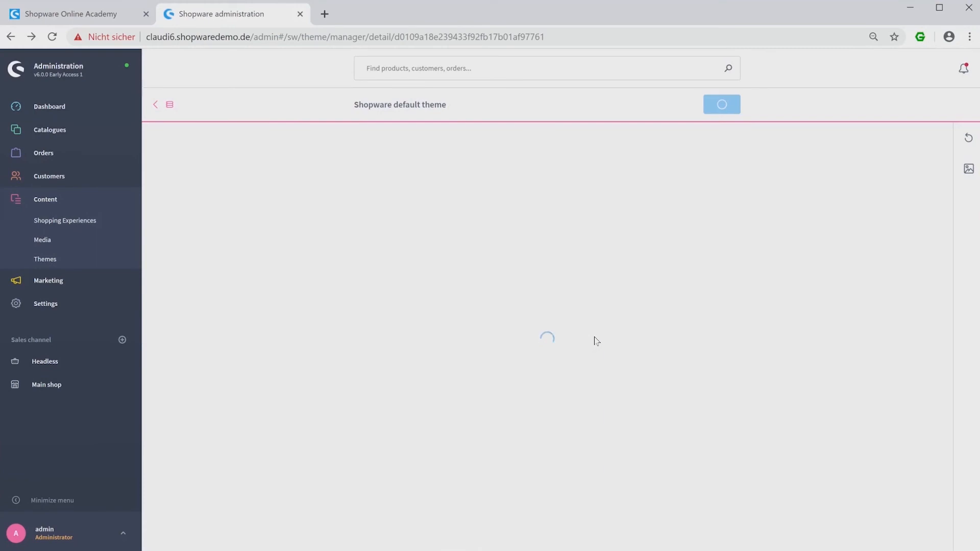